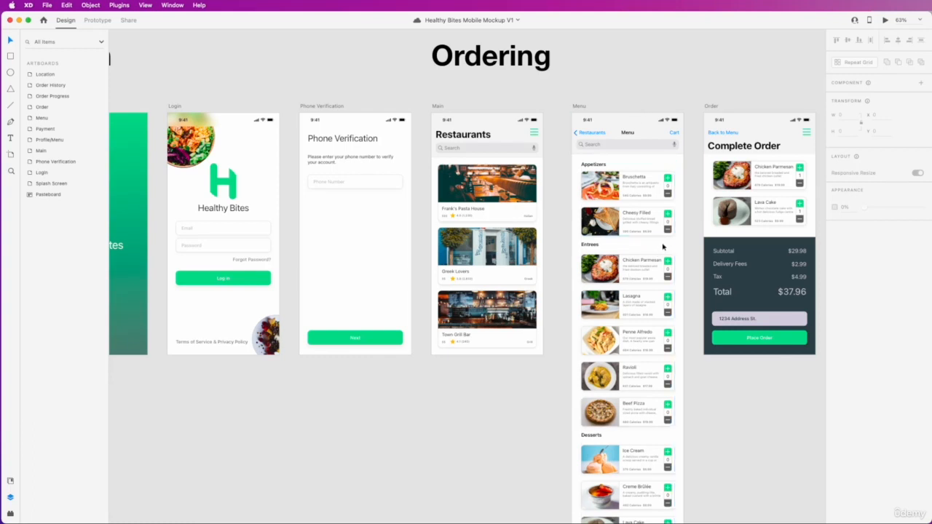
pyautogui.moveTo(644, 247)
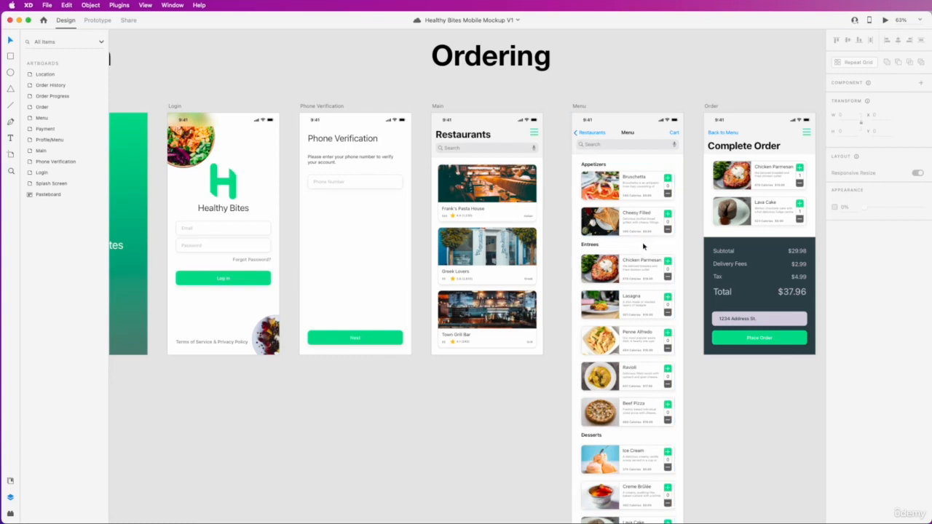
pyautogui.moveTo(683, 257)
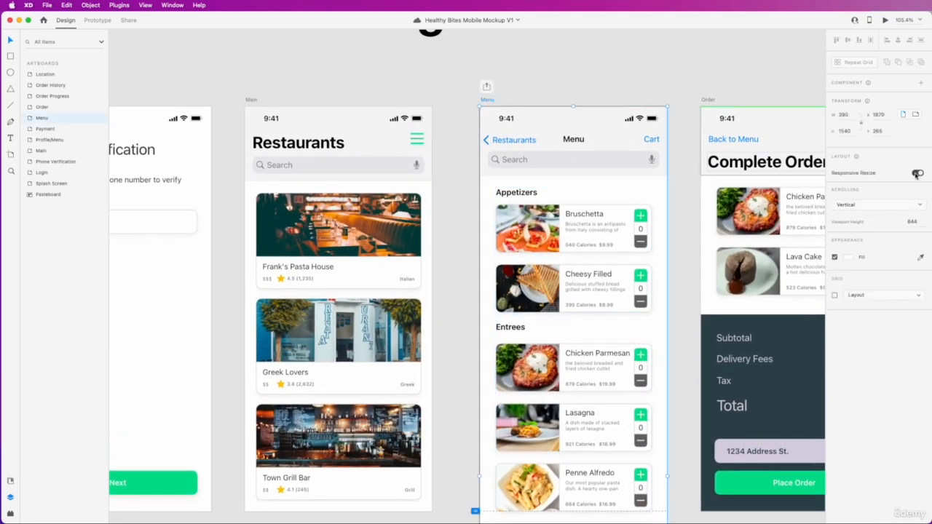
# Select the Bruschetta item card instance on the Menu screen.
pyautogui.click(918, 172)
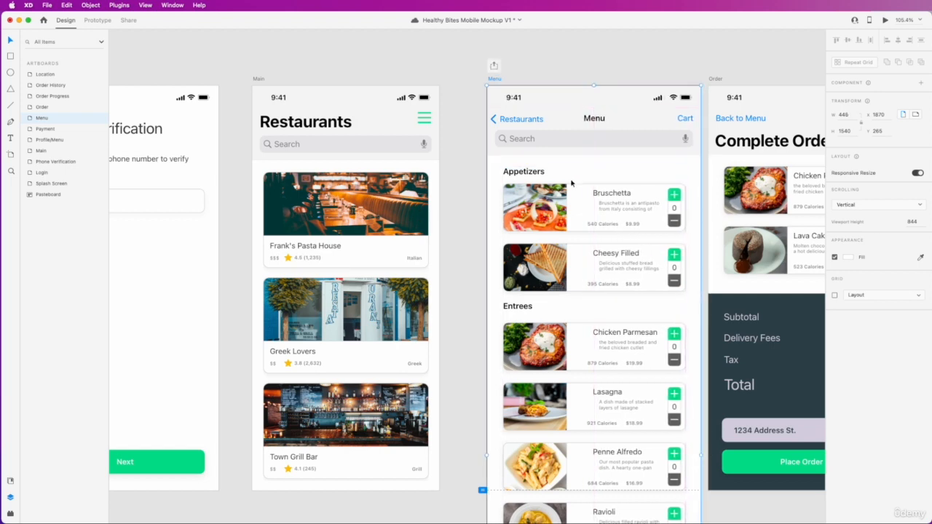
pyautogui.moveTo(698, 457)
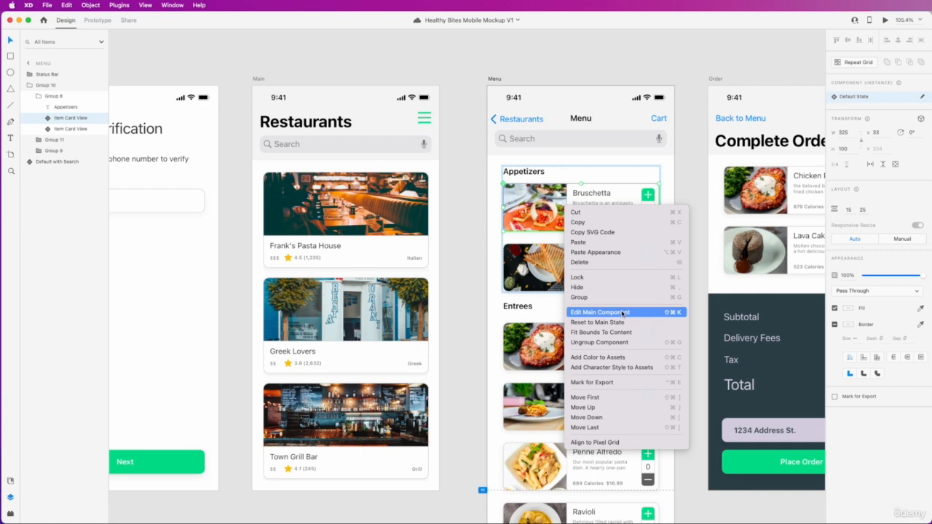
# Enter the Item Card View main component via Edit Main Component.
pyautogui.click(600, 312)
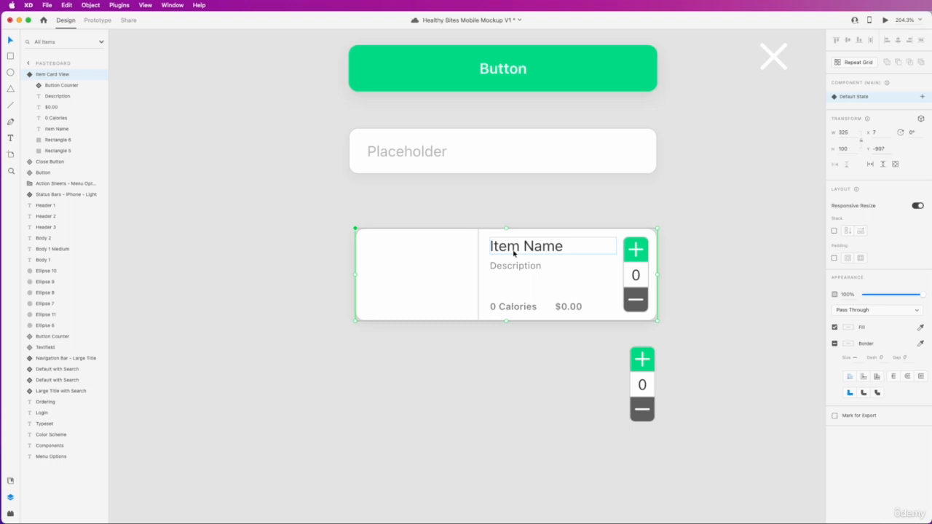
pyautogui.moveTo(533, 254)
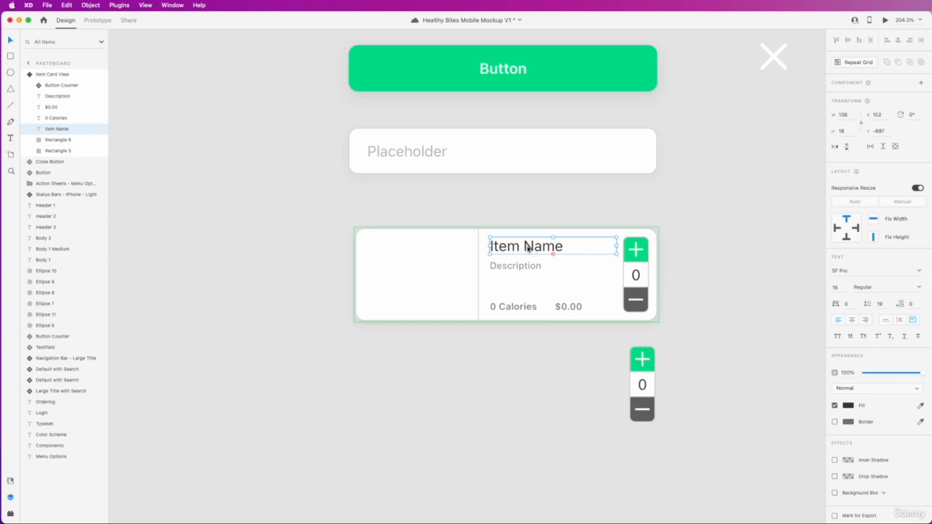
pyautogui.moveTo(910, 207)
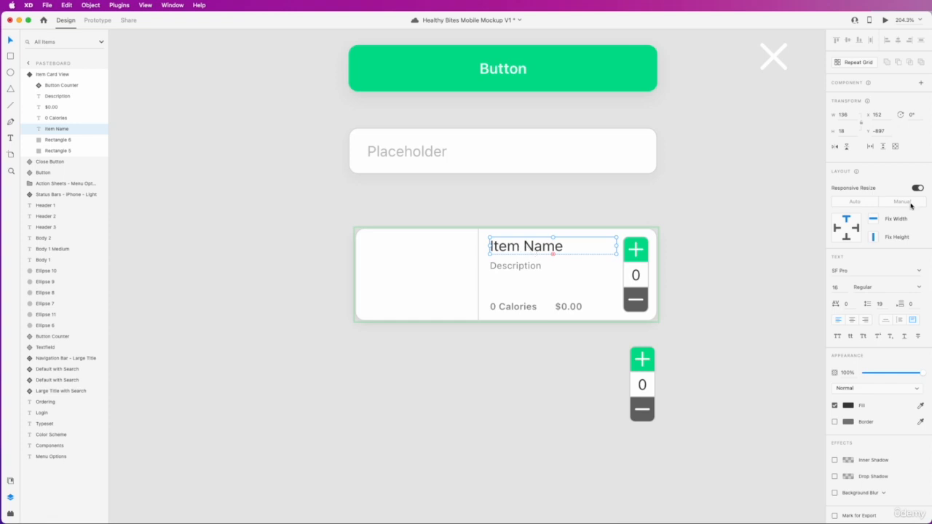
pyautogui.moveTo(886, 230)
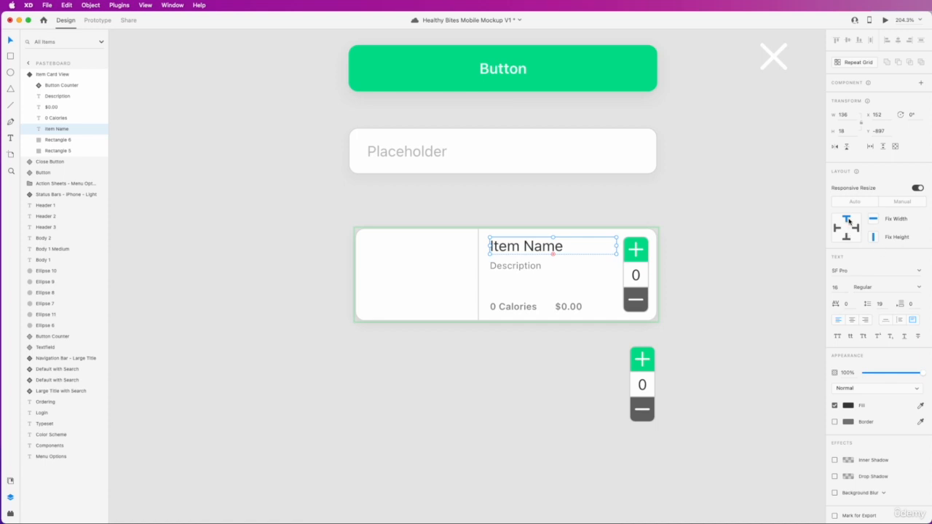
pyautogui.moveTo(867, 213)
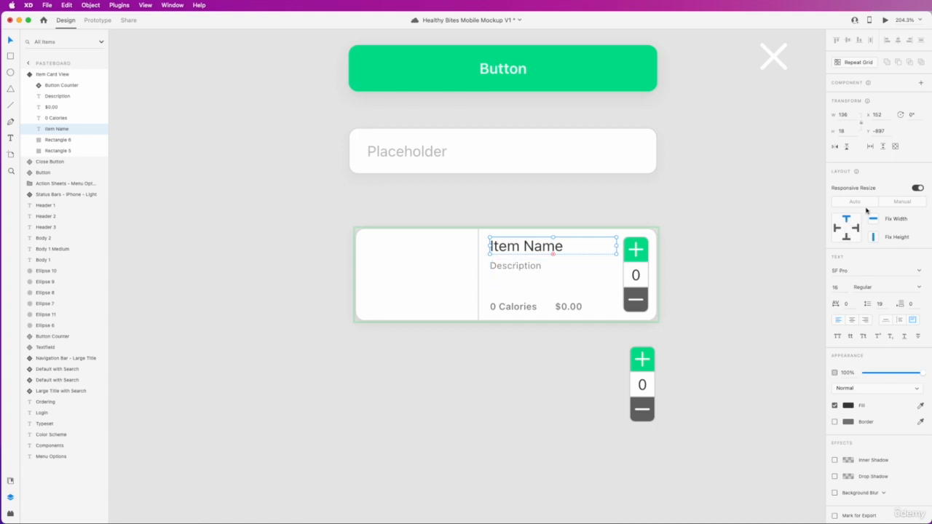
# Pin the Item Name and Description texts with manual resize constraints.
pyautogui.click(524, 274)
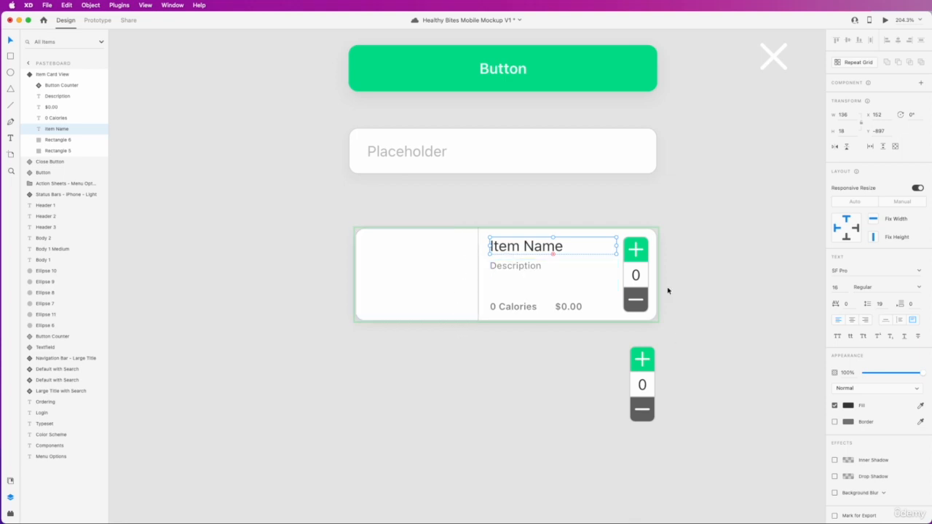
pyautogui.moveTo(536, 246)
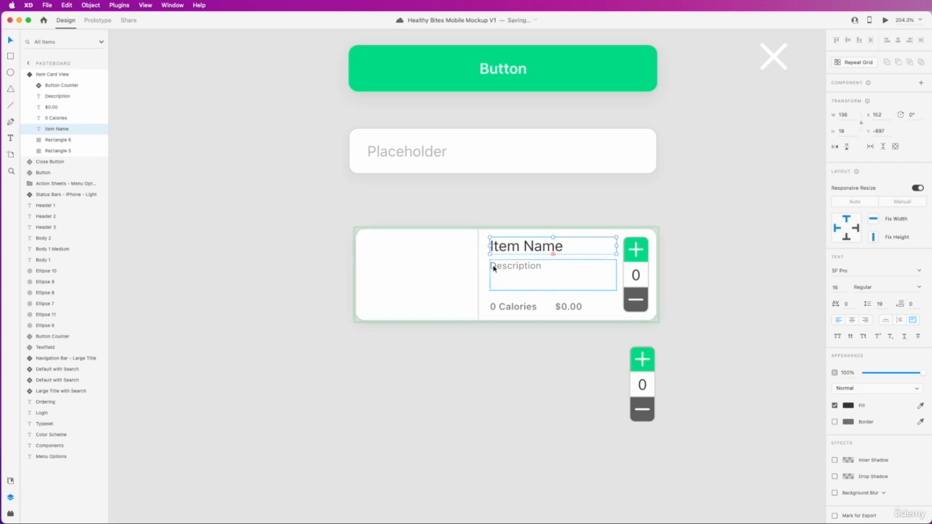
pyautogui.click(516, 265)
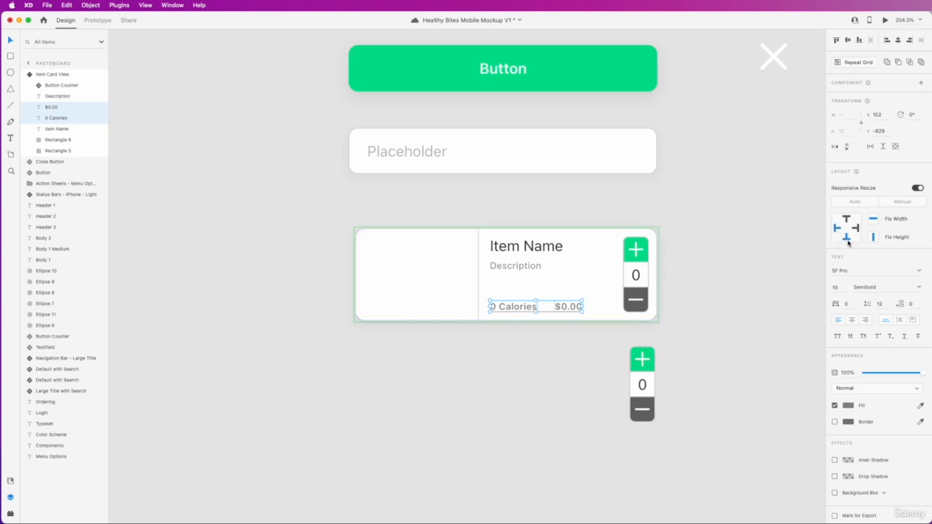
pyautogui.moveTo(848, 236)
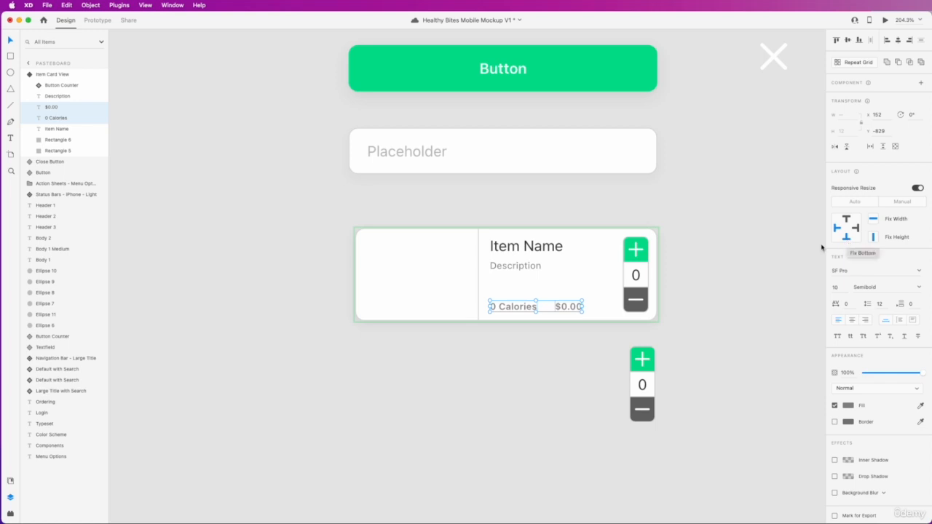
# Fix the calories-and-price text to the card bottom and return to the Ordering screens.
pyautogui.click(636, 274)
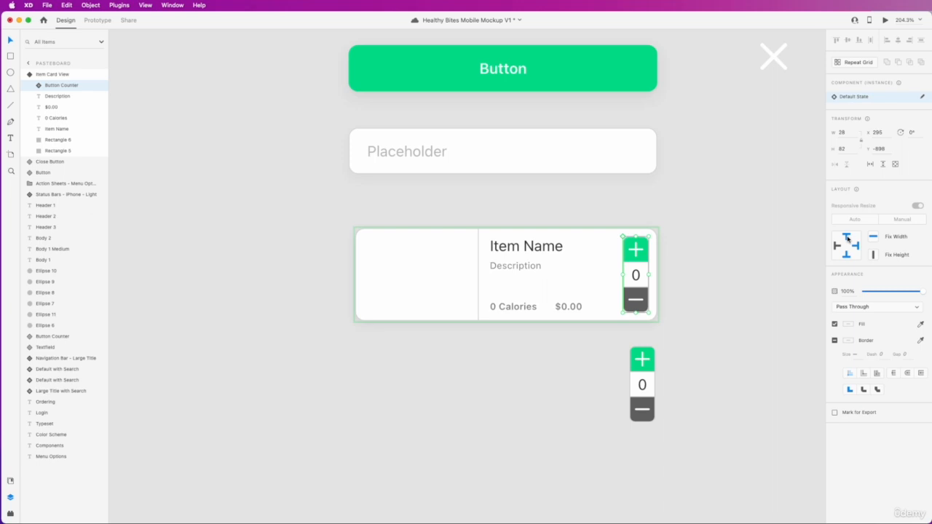
pyautogui.moveTo(848, 255)
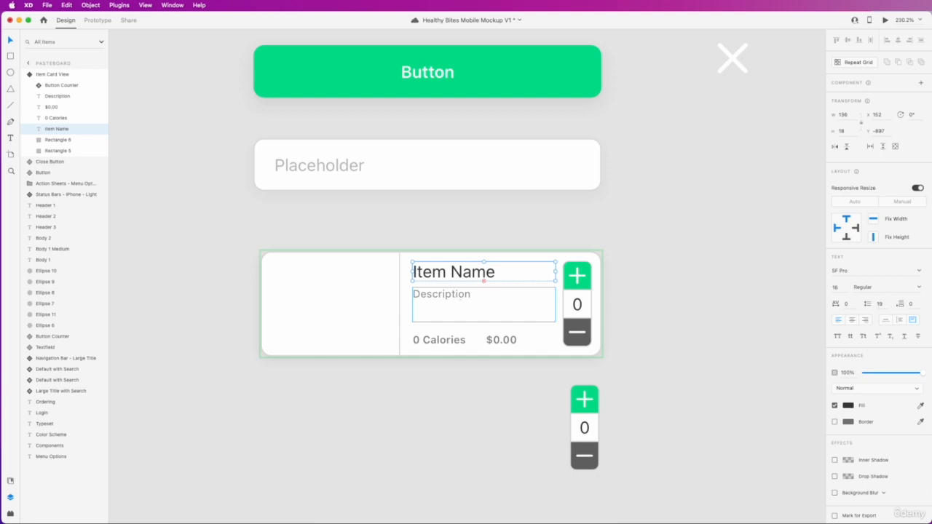
pyautogui.click(463, 305)
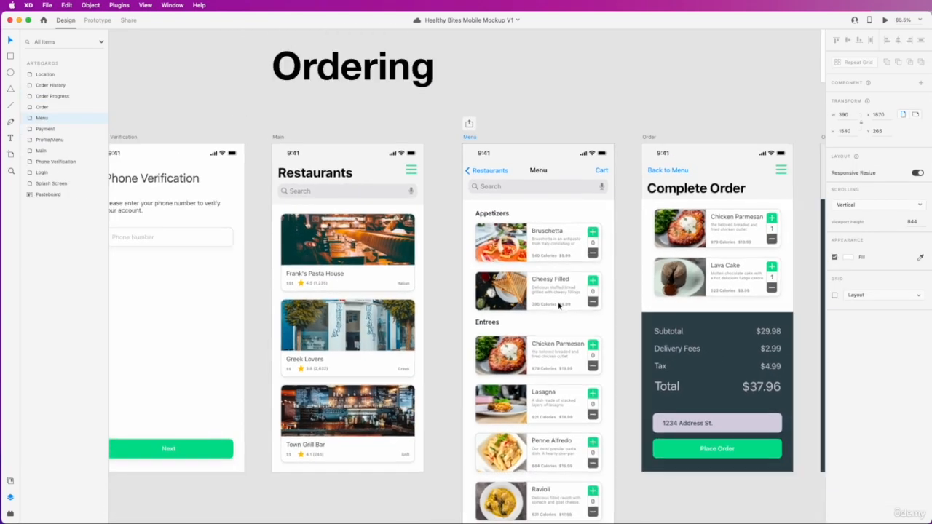
pyautogui.scroll(-3)
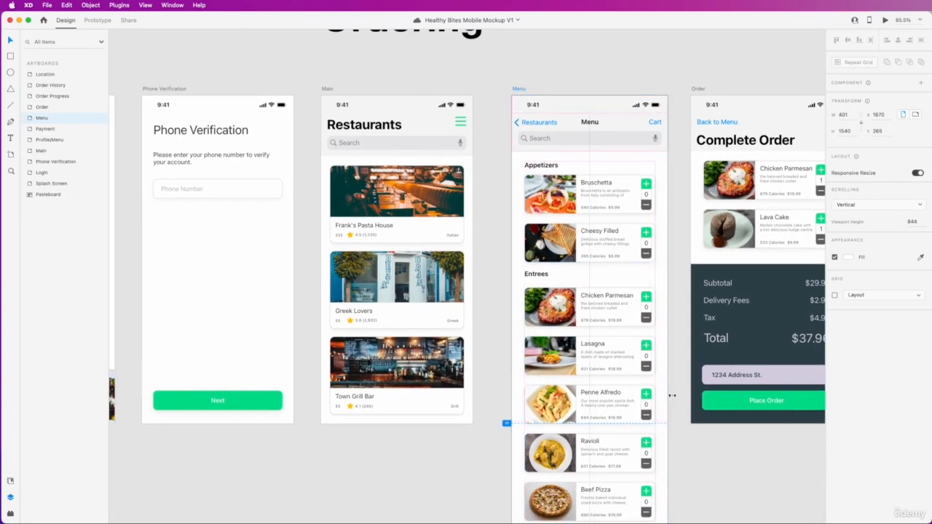